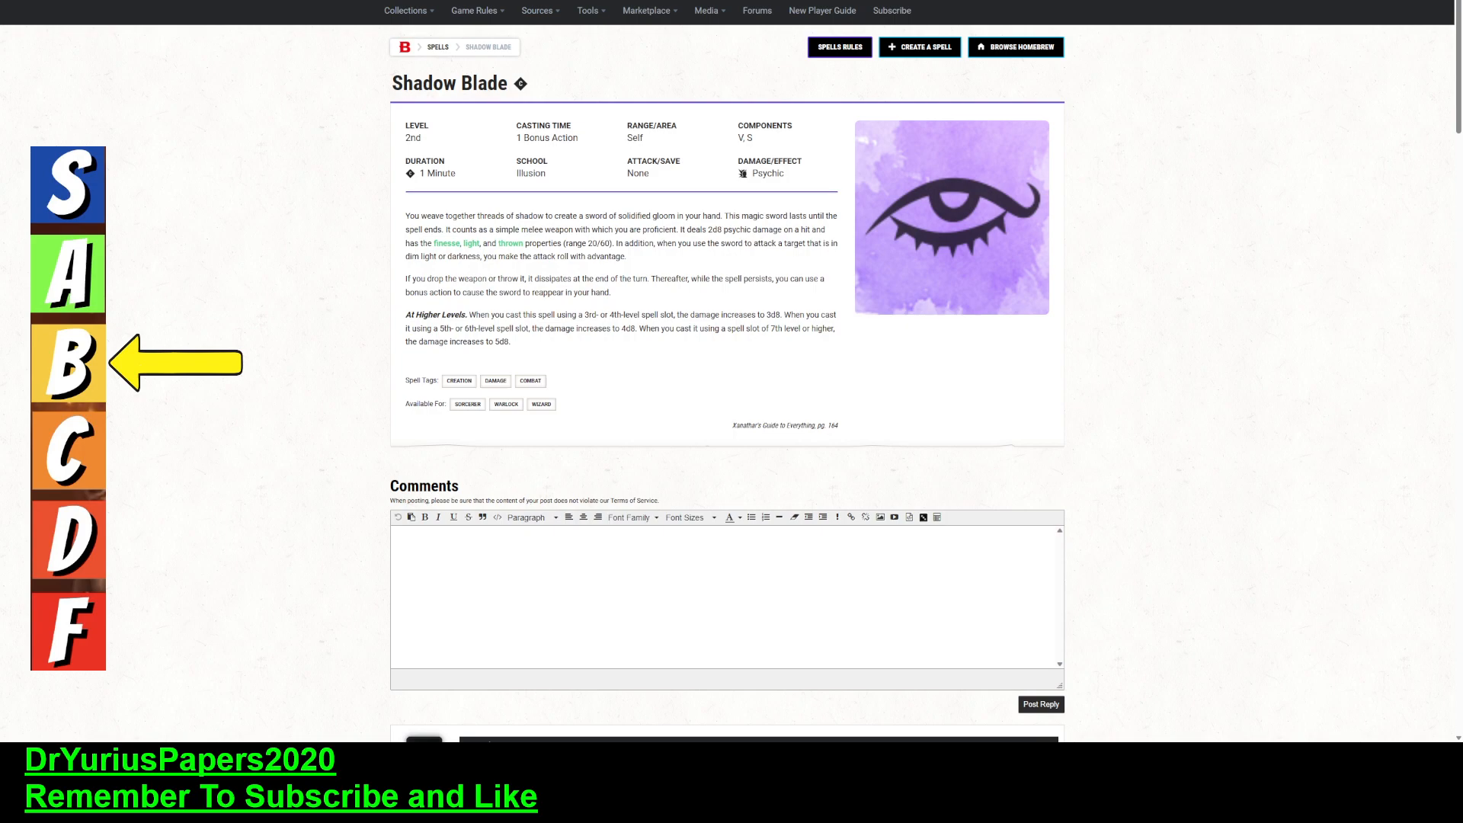
mouse_move(444, 243)
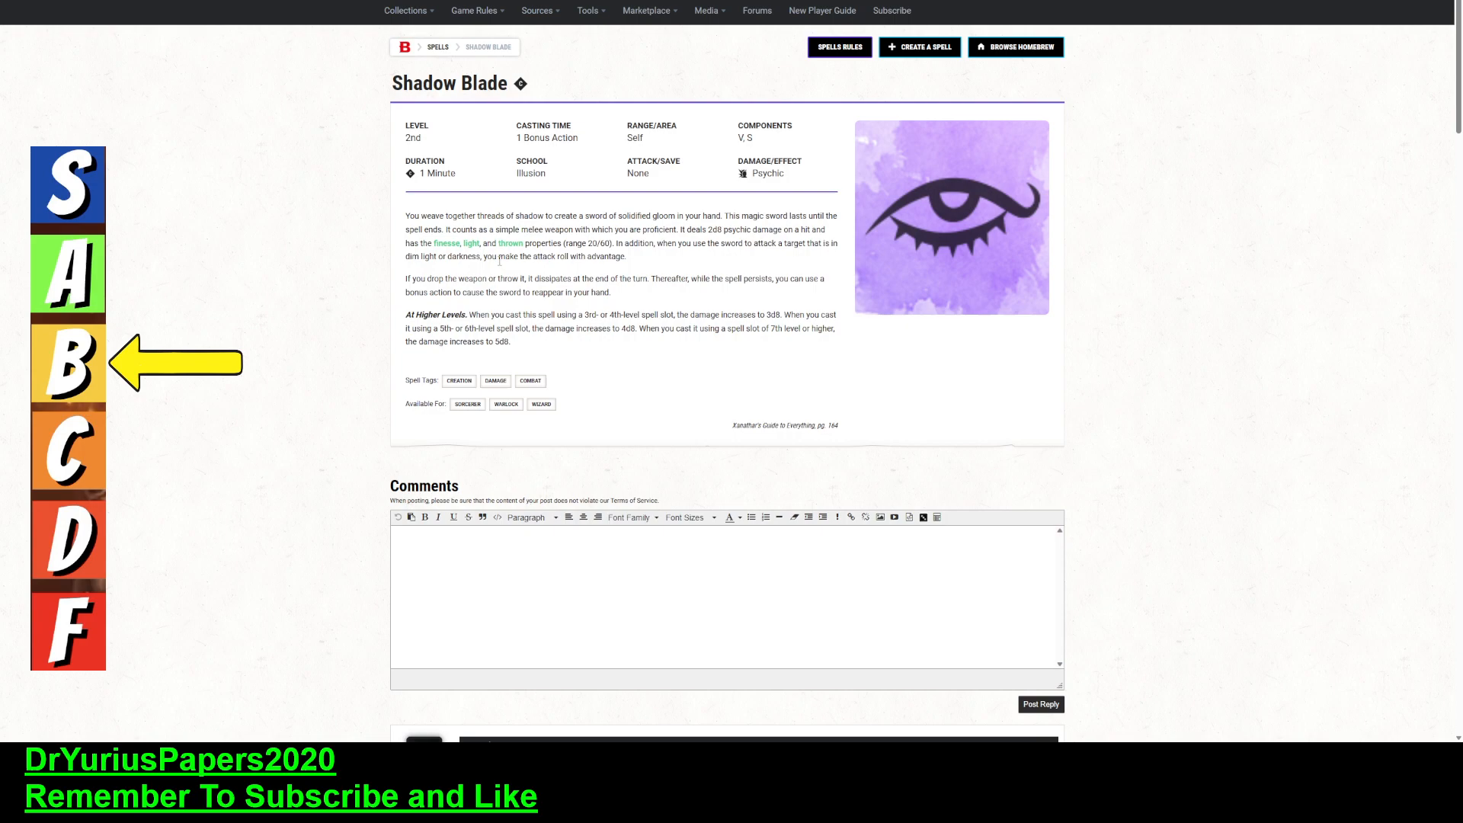
mouse_move(510, 243)
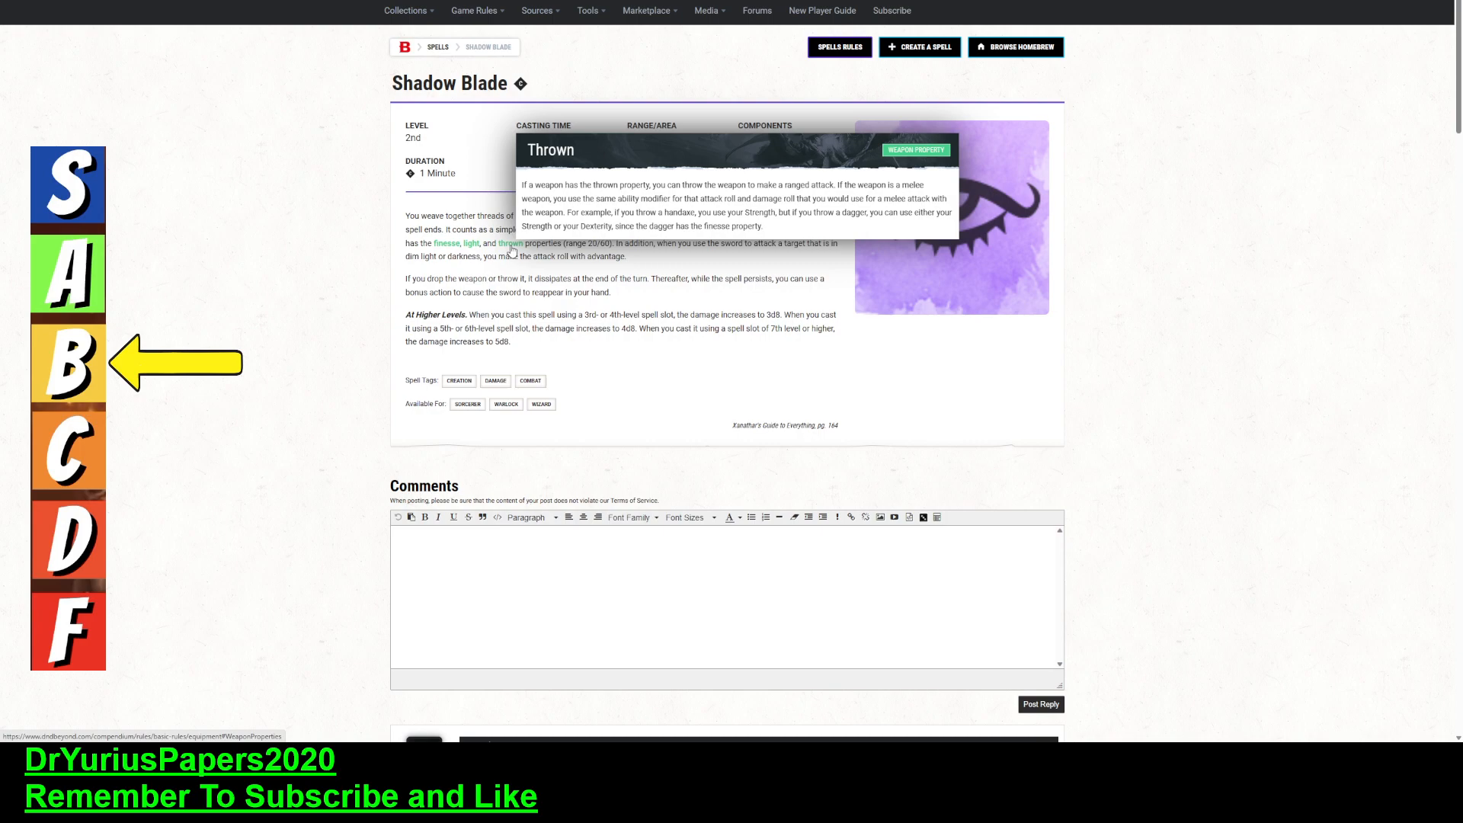
mouse_move(344, 293)
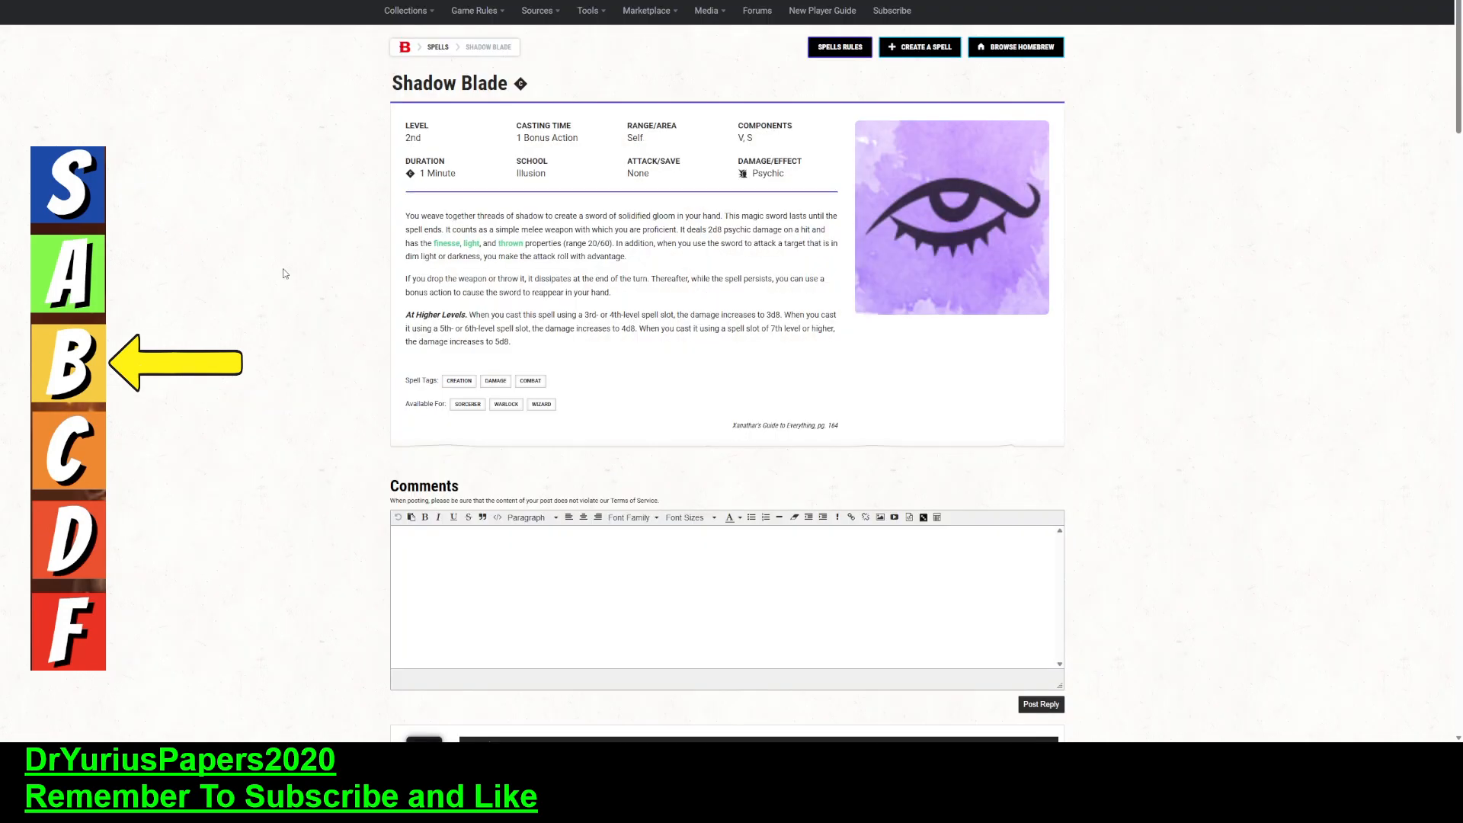
mouse_move(273, 290)
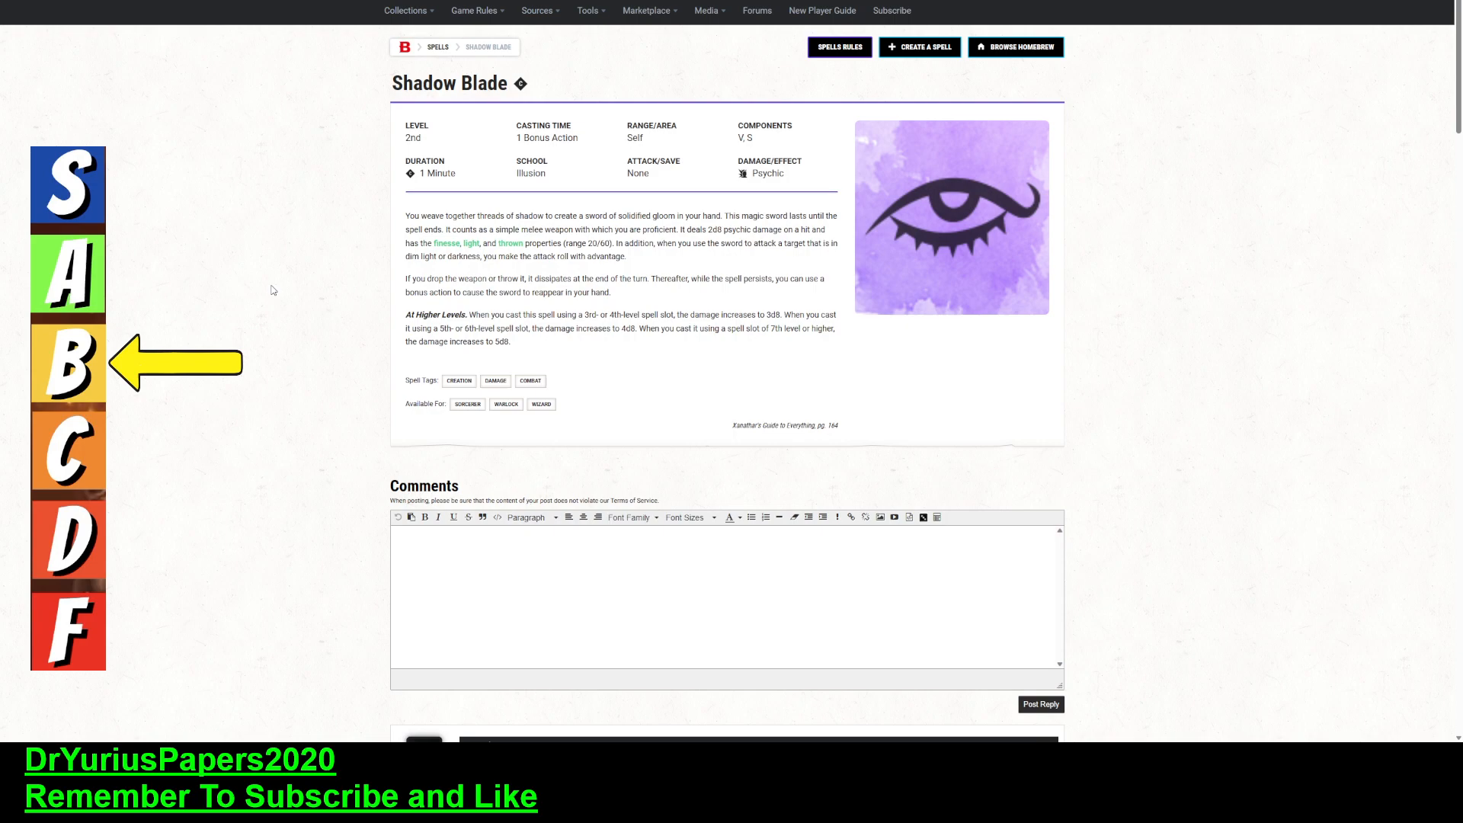
mouse_move(281, 219)
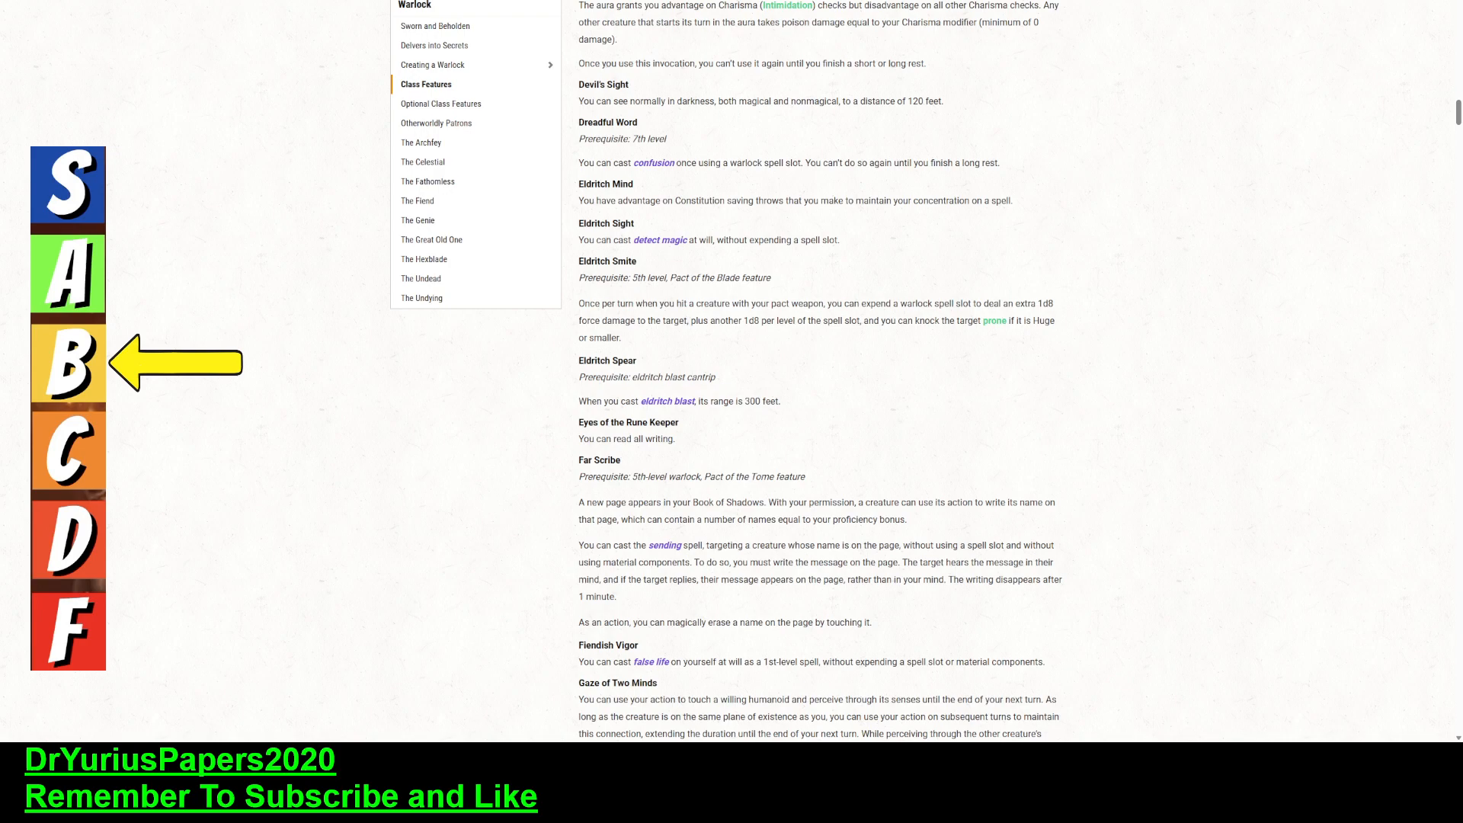
mouse_move(154, 384)
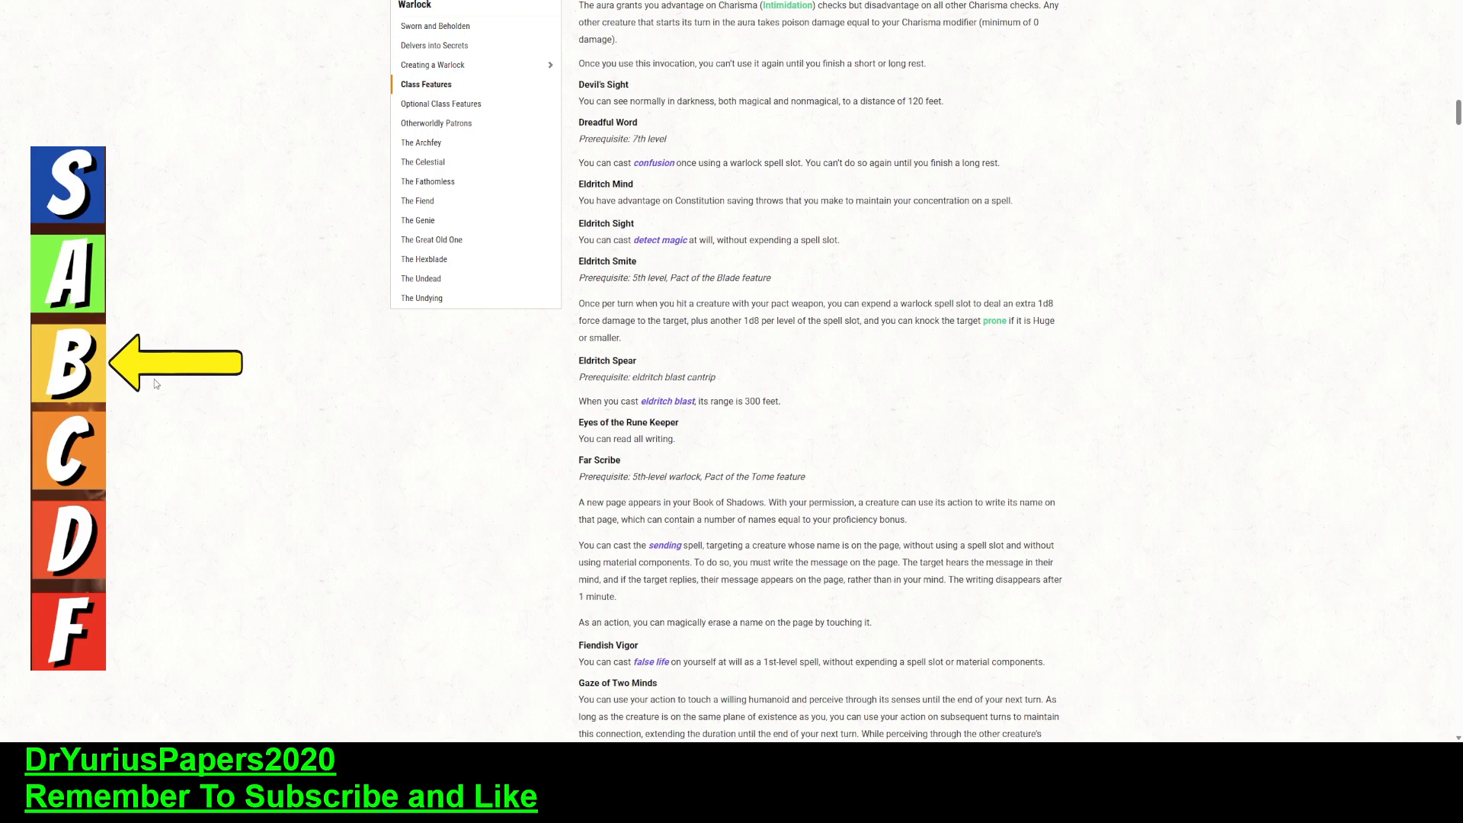
mouse_move(204, 405)
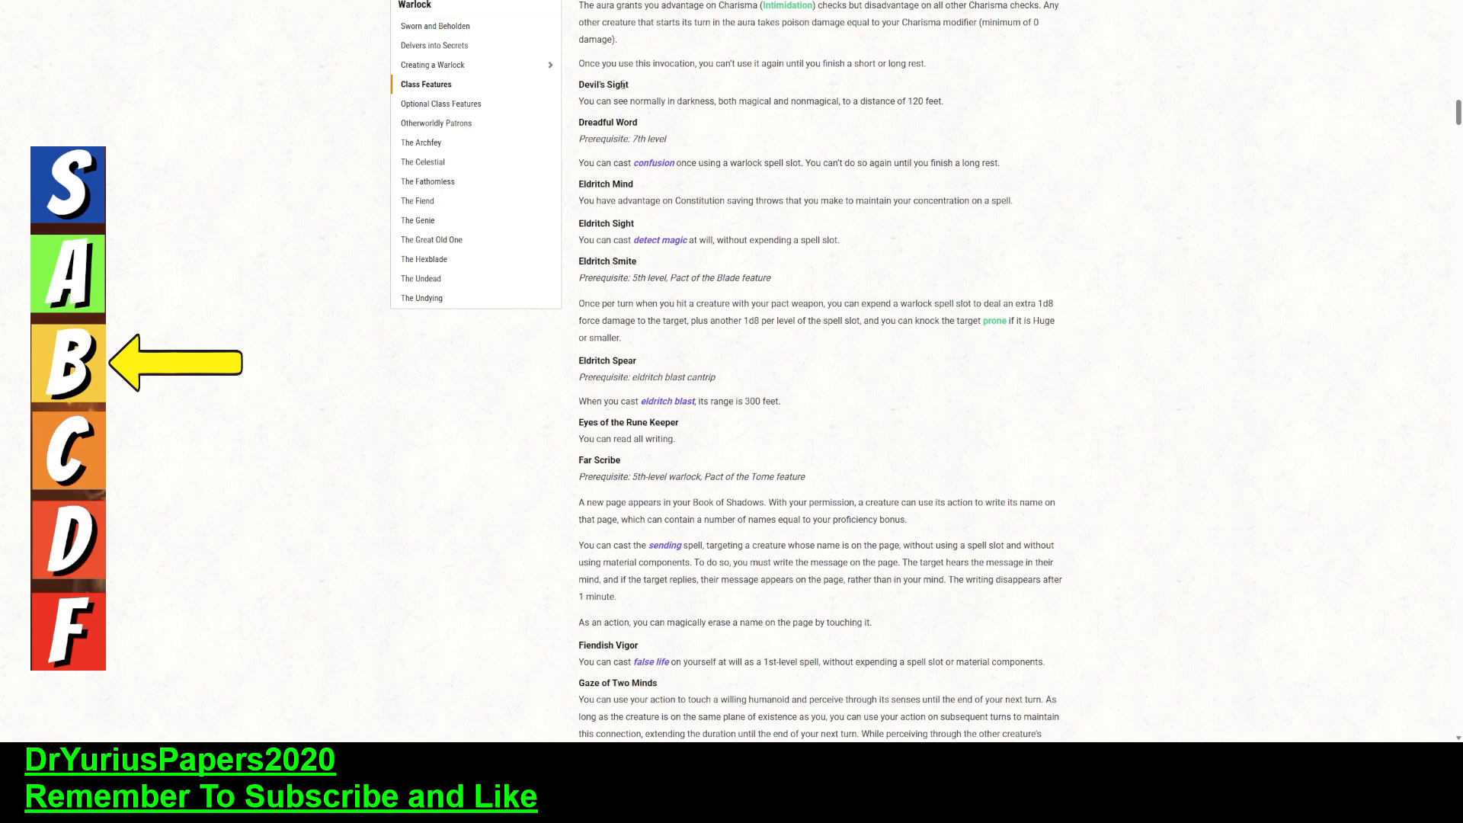
mouse_move(823, 269)
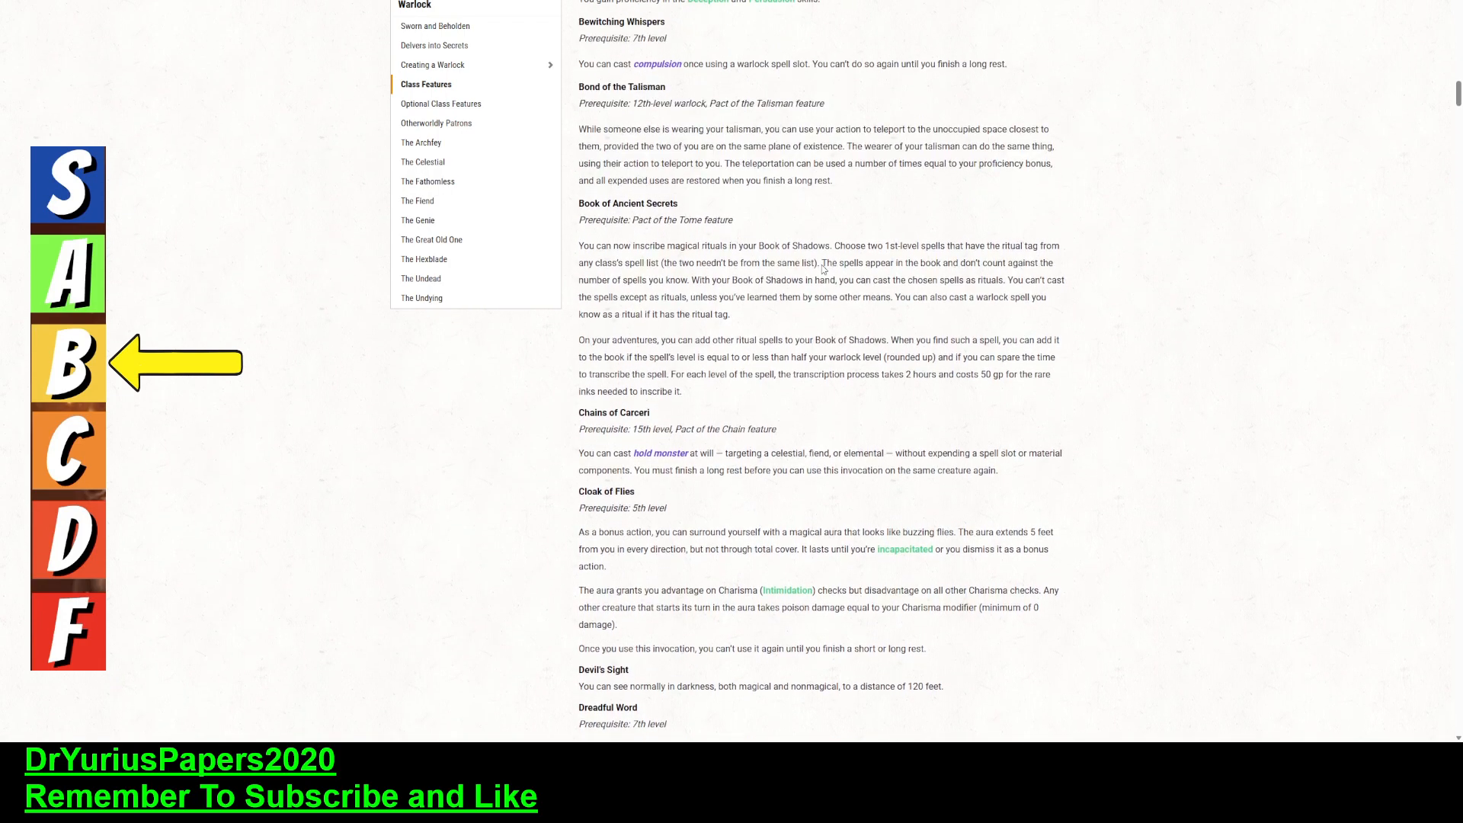
scroll(up, 3)
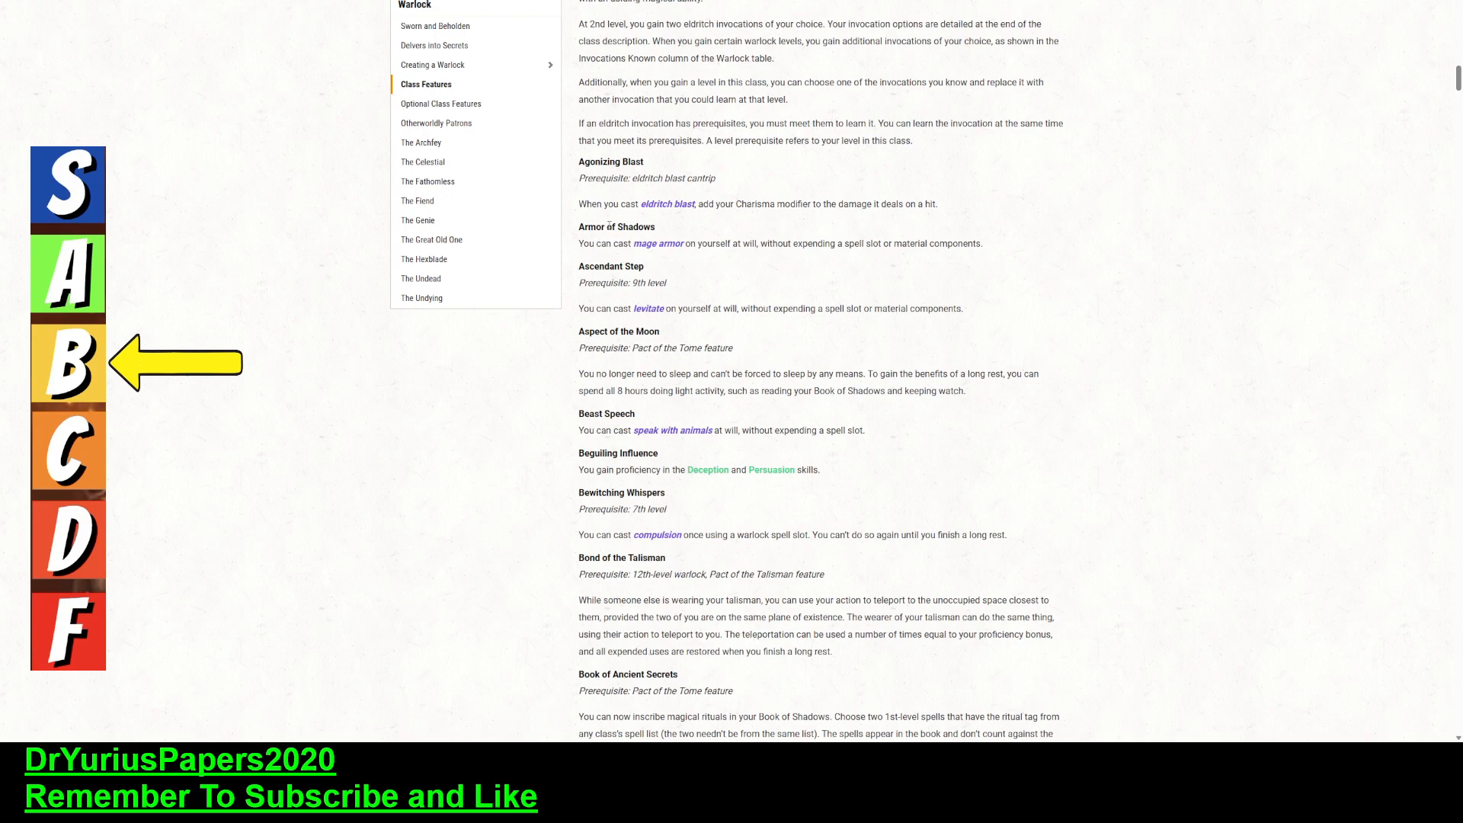
mouse_move(658, 244)
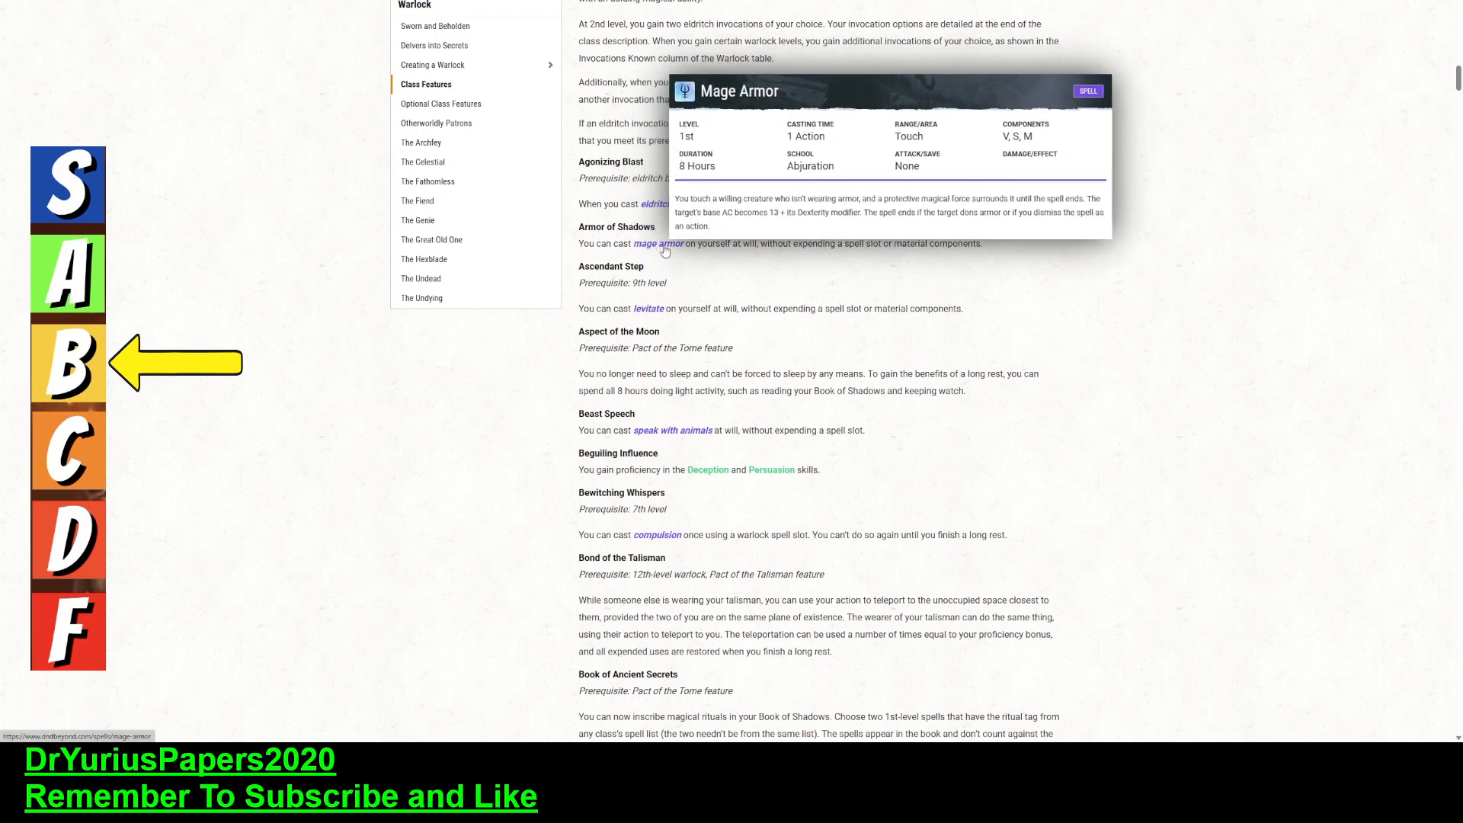